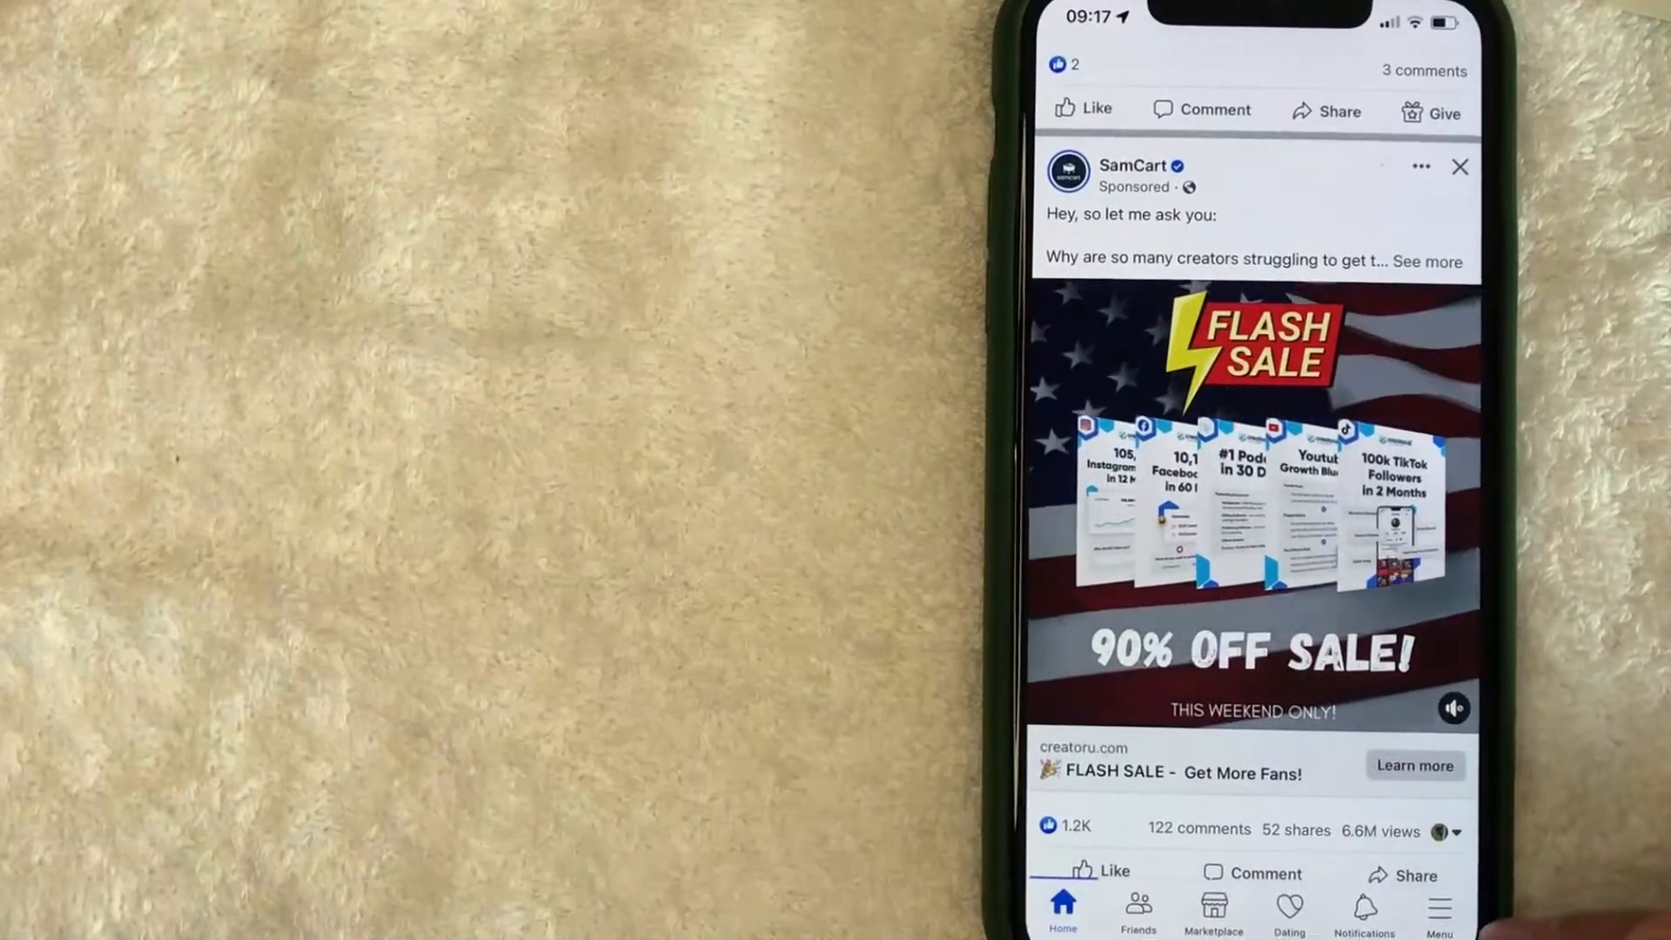
Reach your Marketplace listings page from the news feed via the Menu shortcuts
left_click(1438, 910)
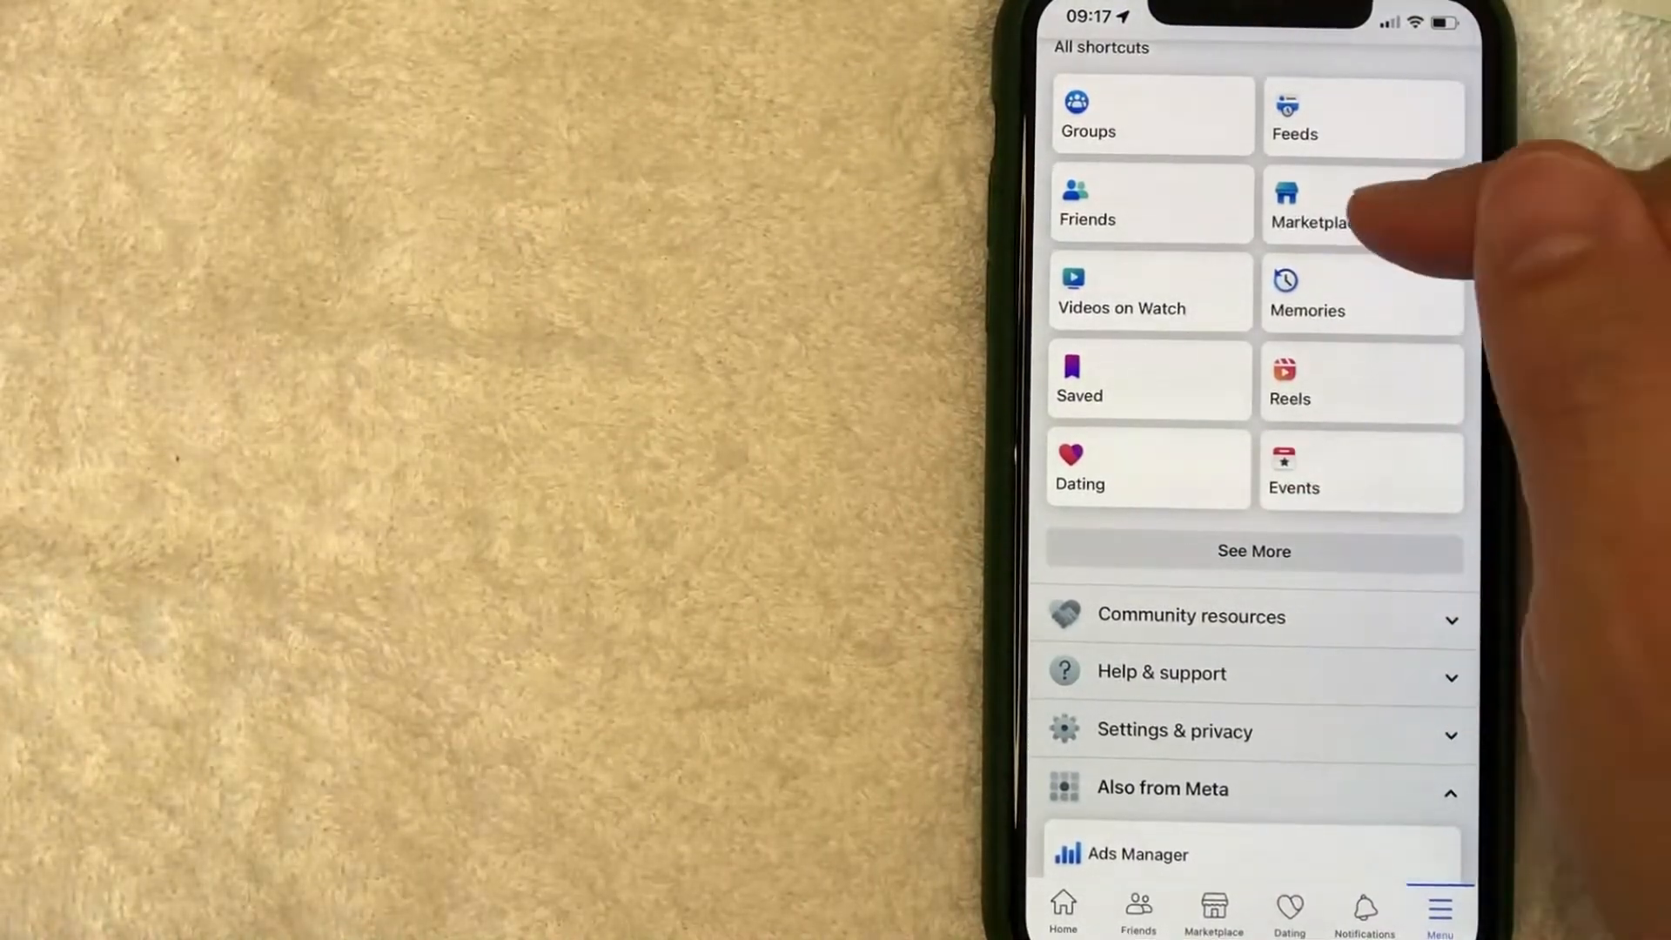
mouse_move(1365, 225)
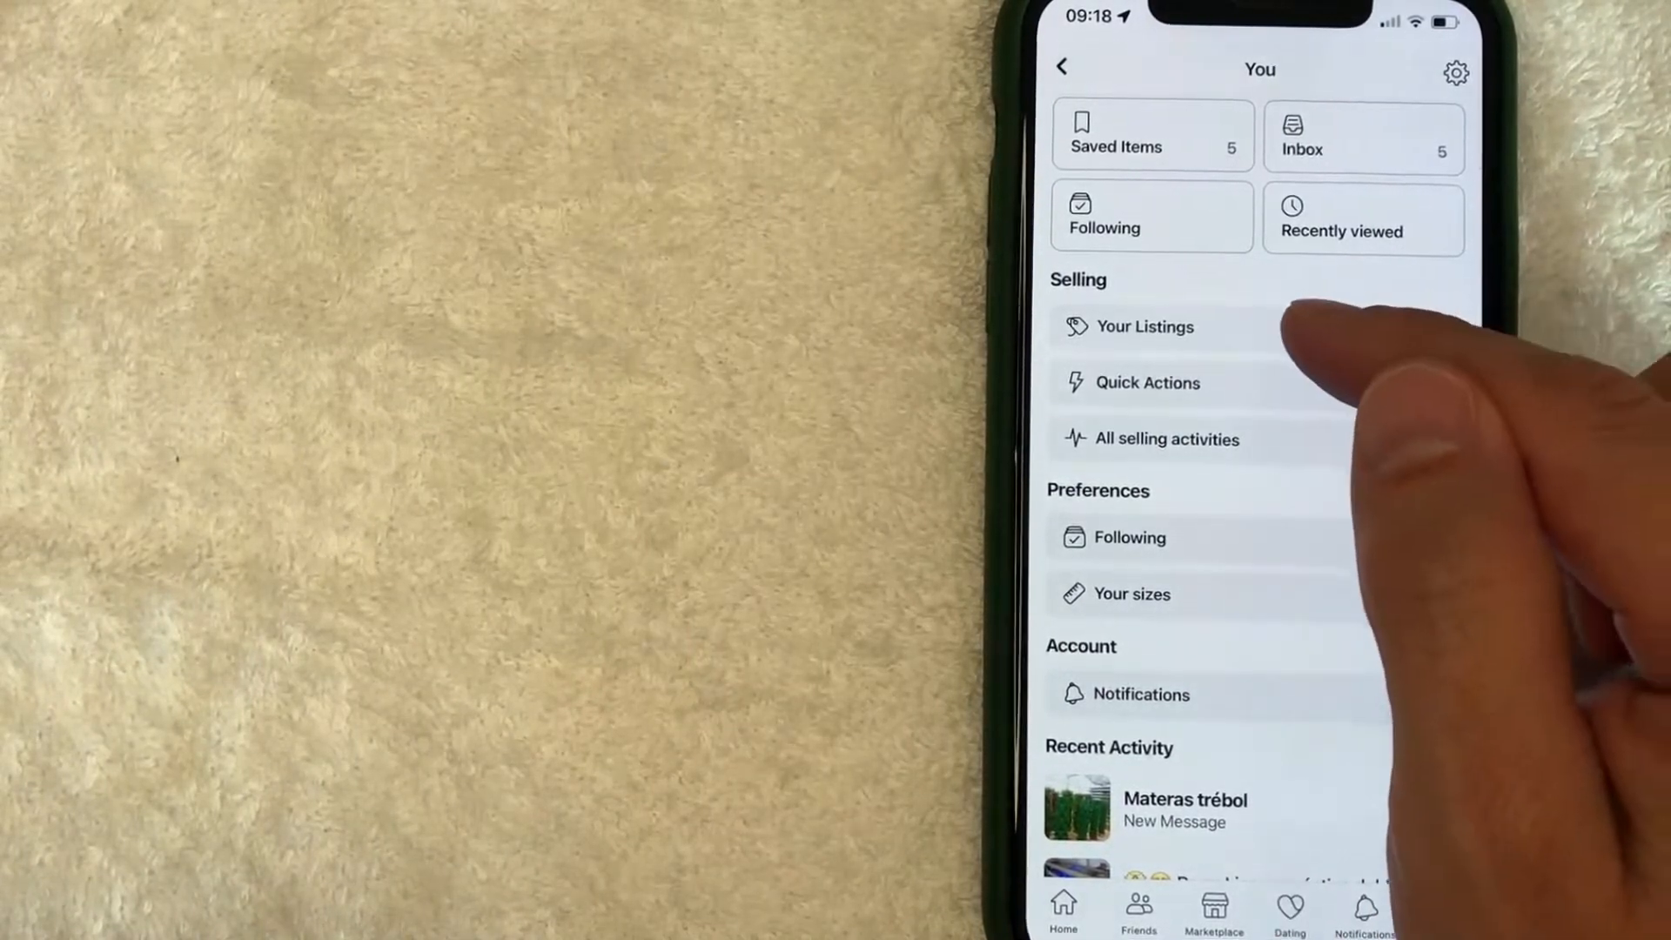
left_click(1145, 326)
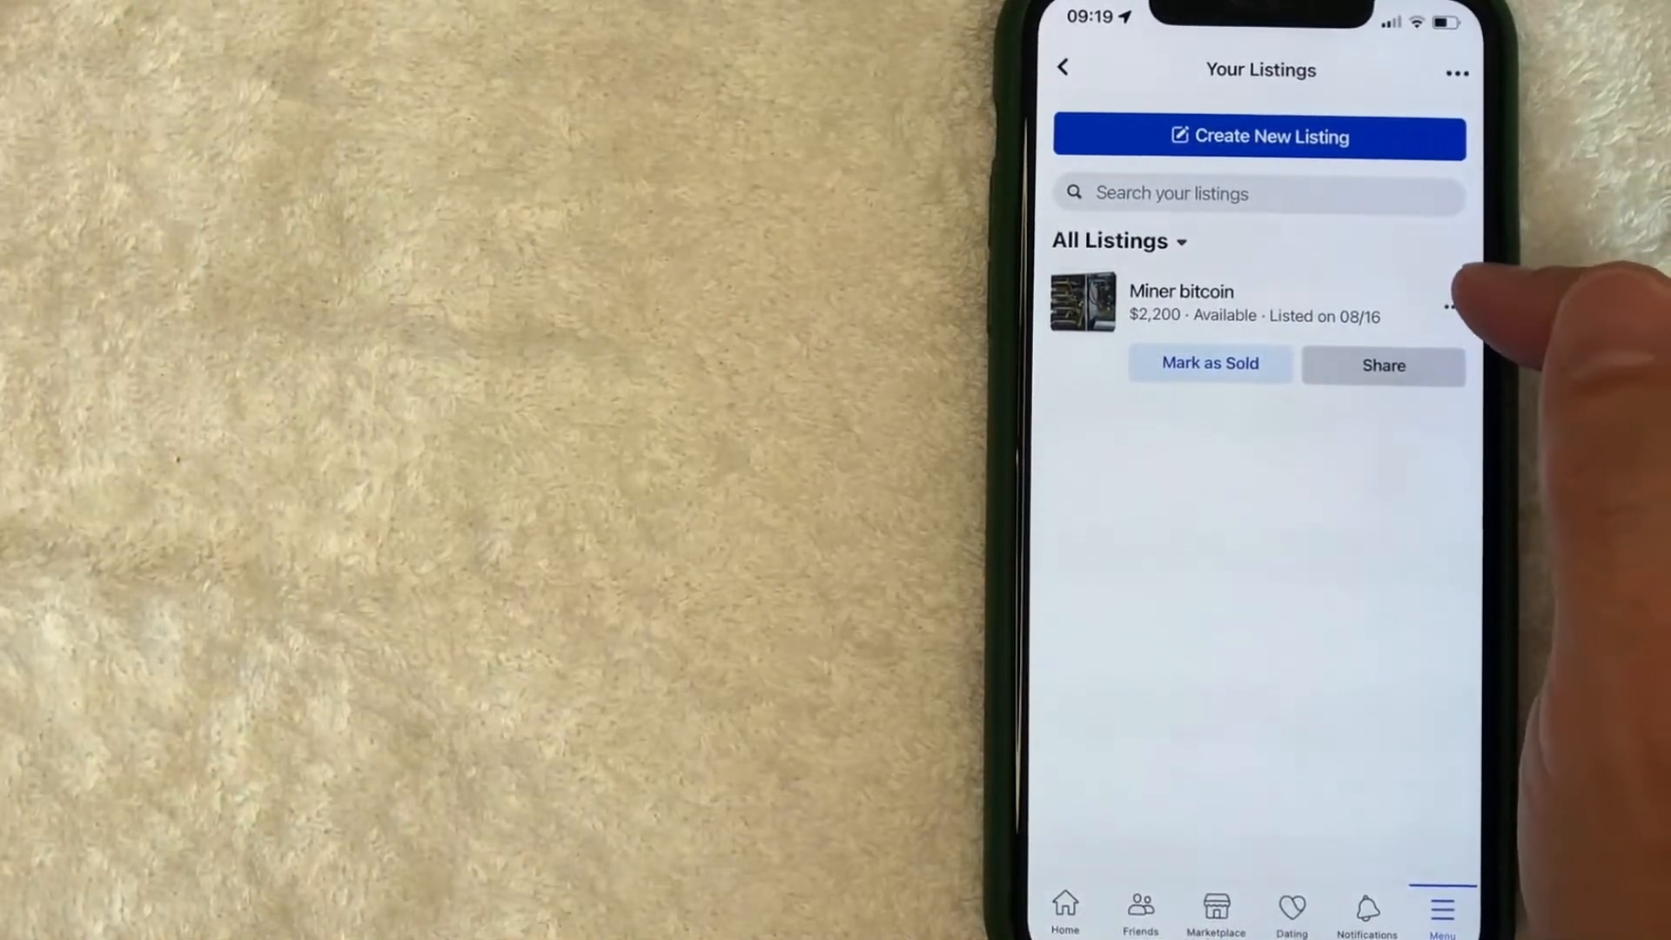
Choose Delete listing from the Miner bitcoin listing's options to bring up the confirmation
left_click(1452, 306)
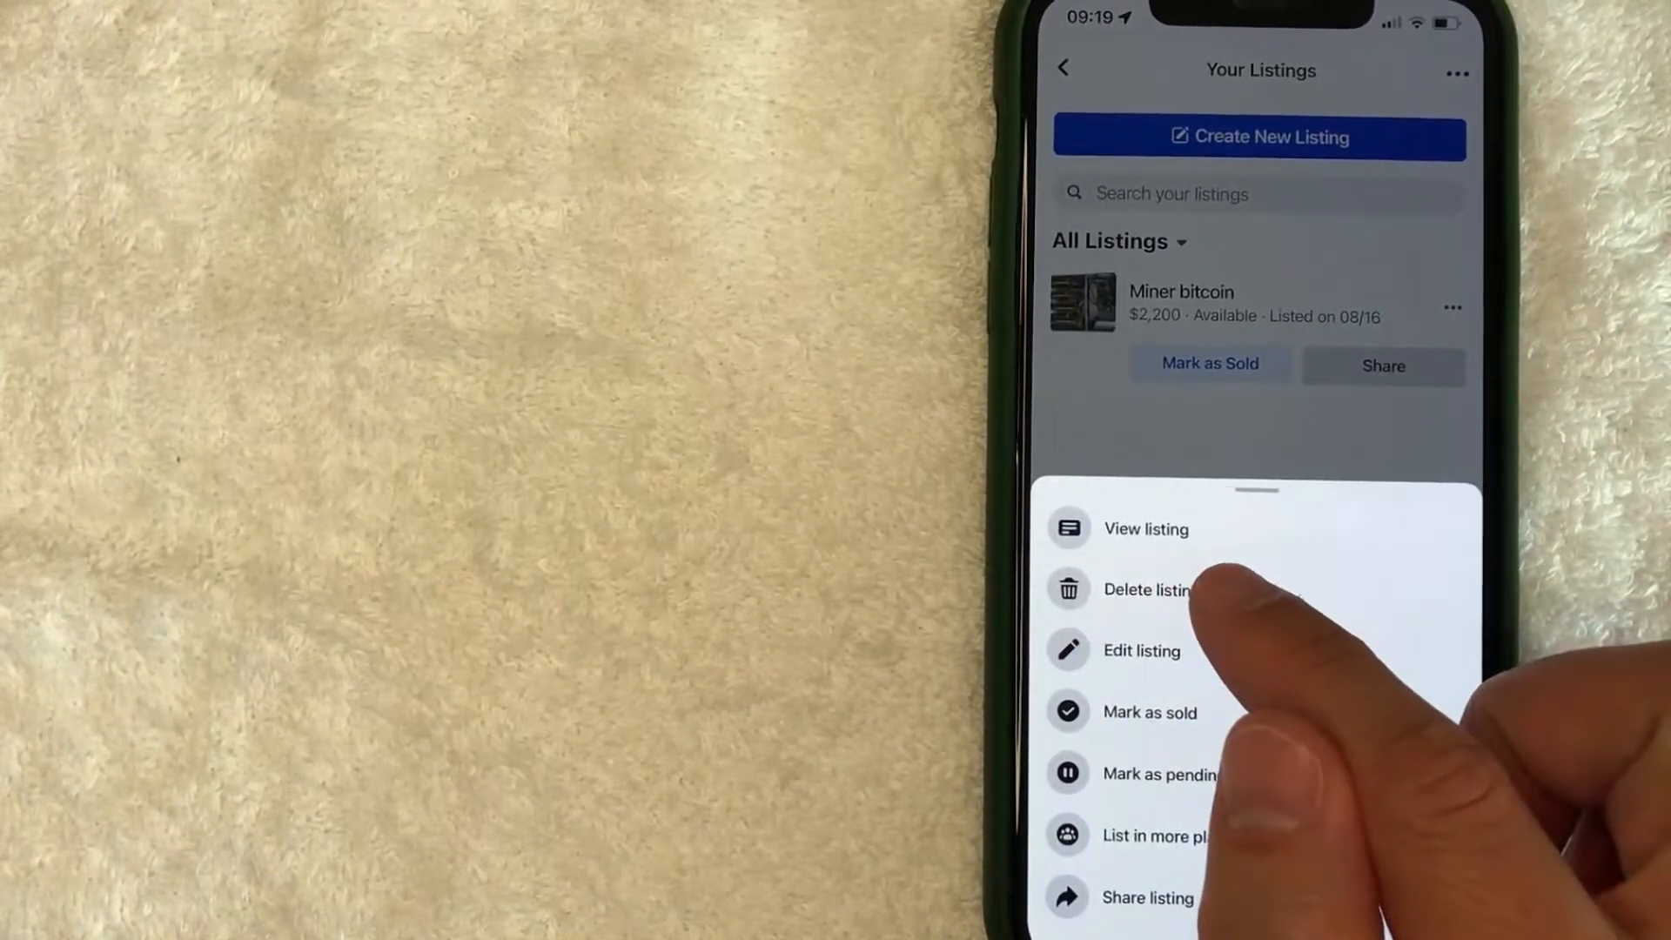
left_click(1147, 590)
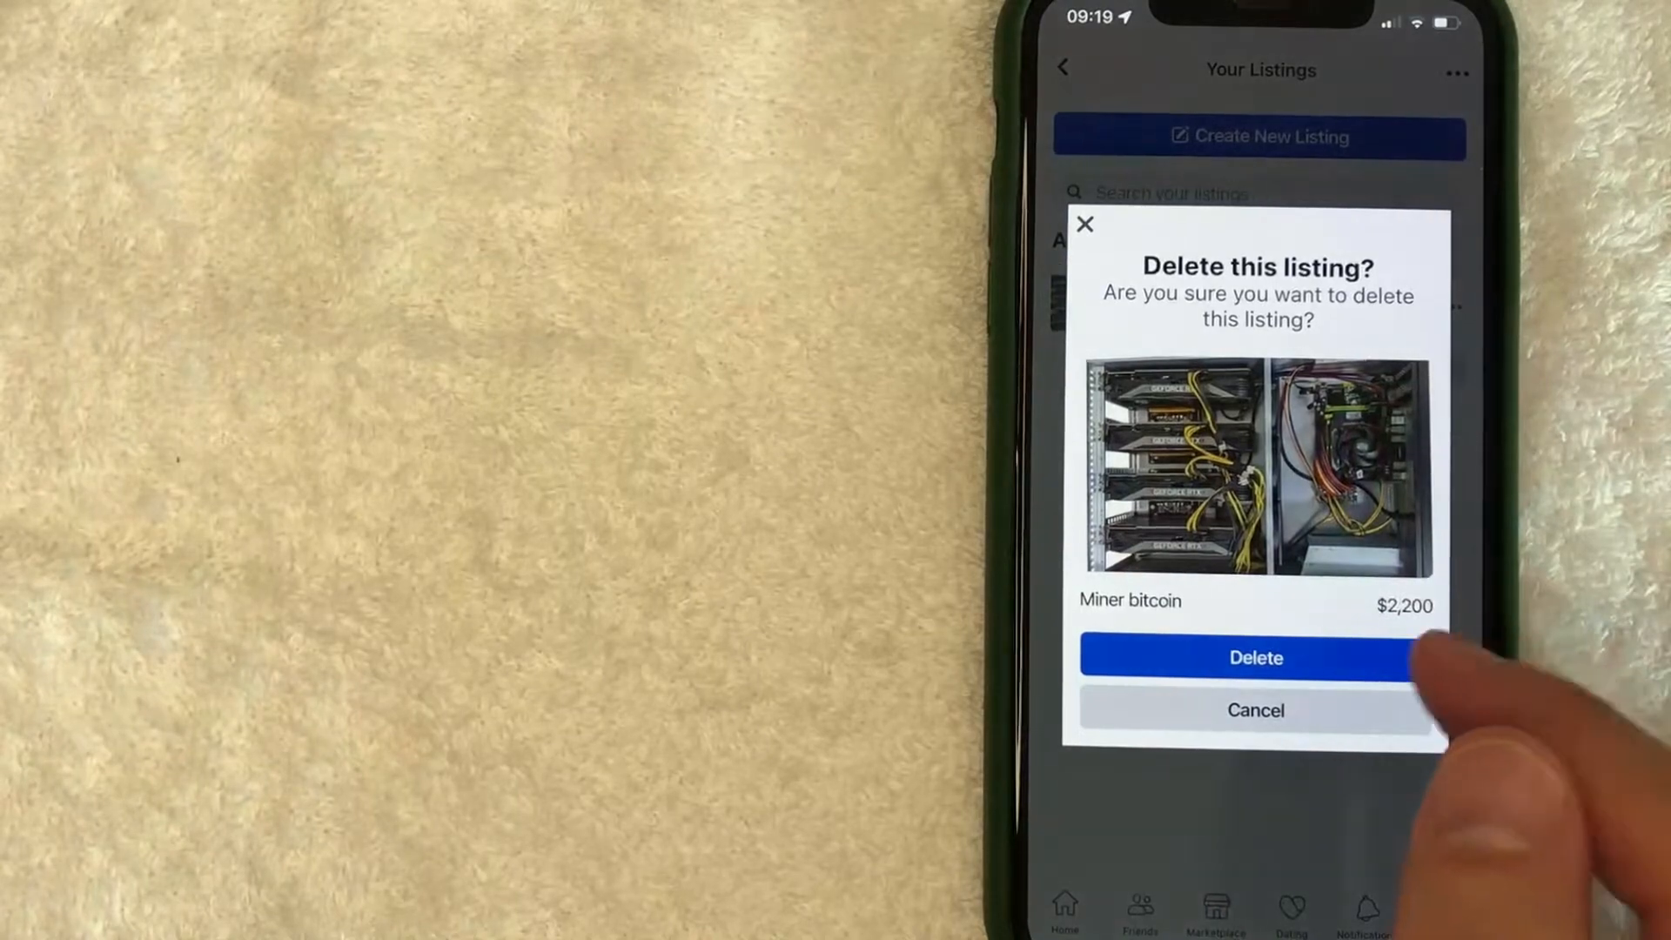
Confirm deleting Miner bitcoin, answer 'I'd rather not answer' about the sale, and submit
left_click(1255, 658)
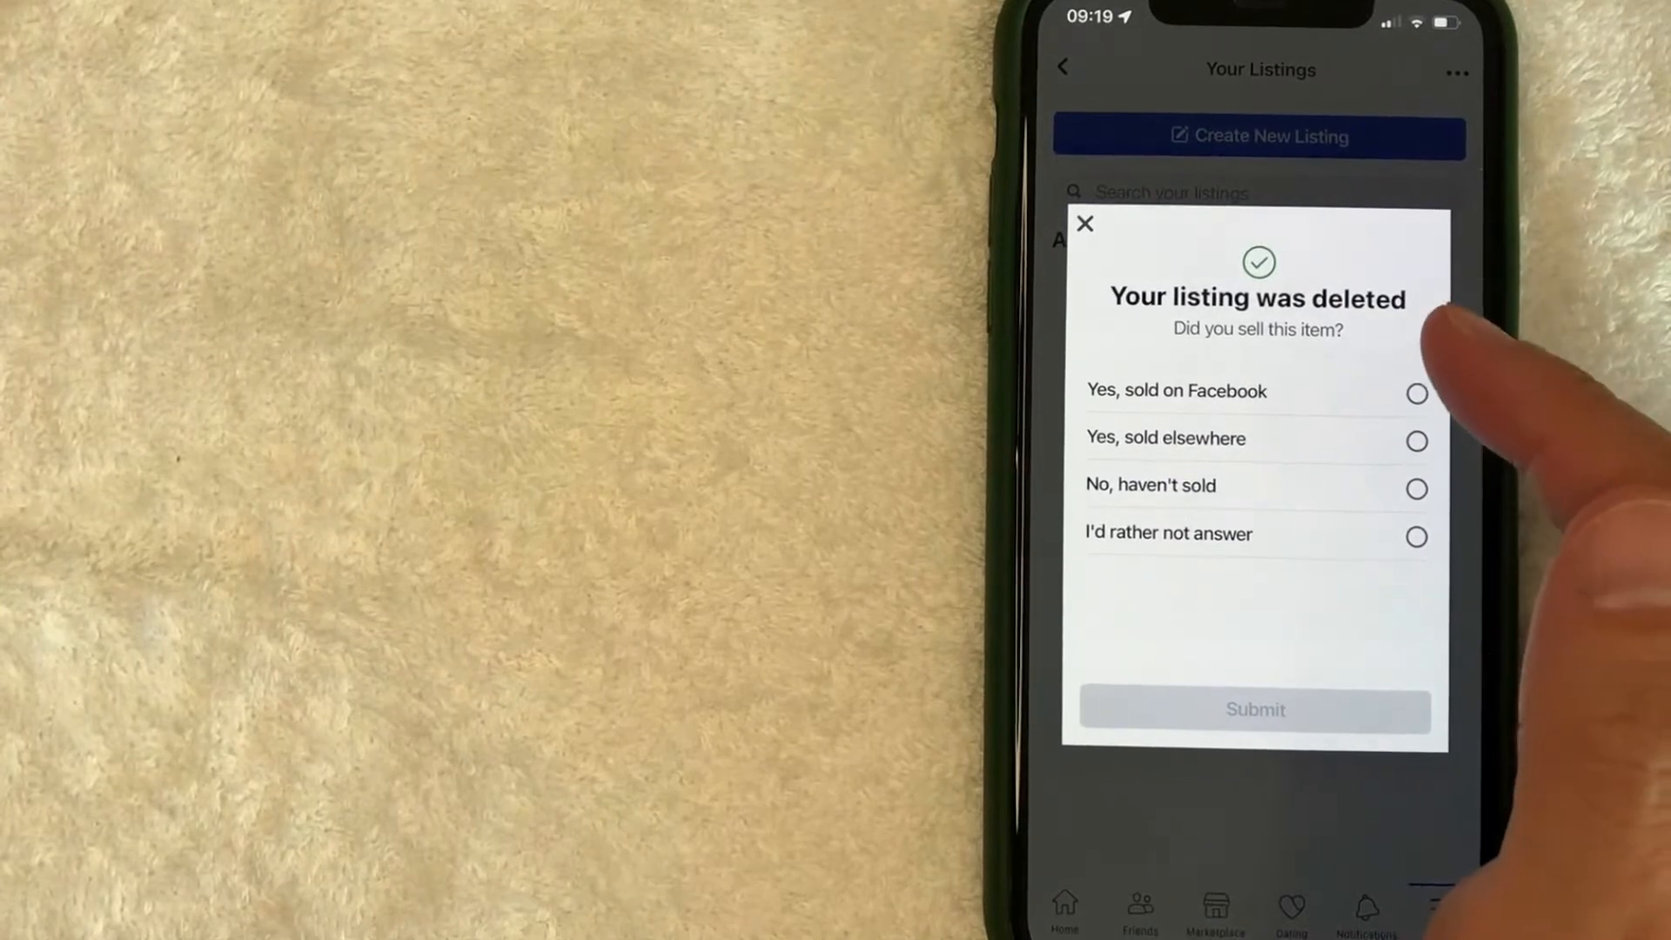
mouse_move(1471, 511)
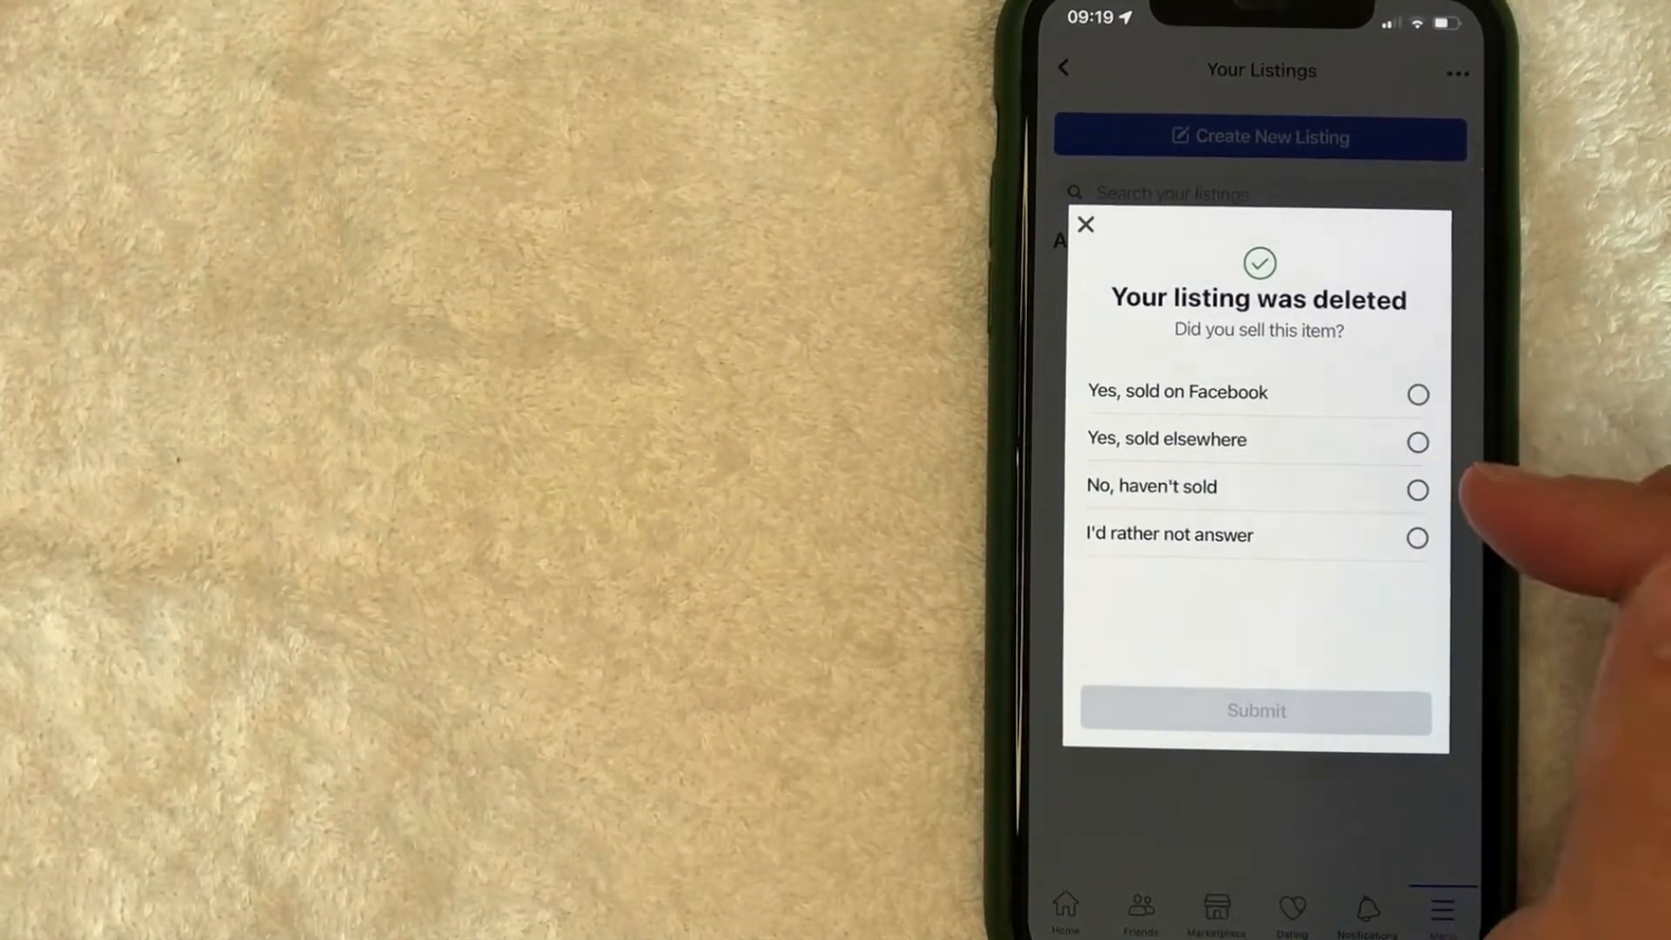
left_click(1418, 538)
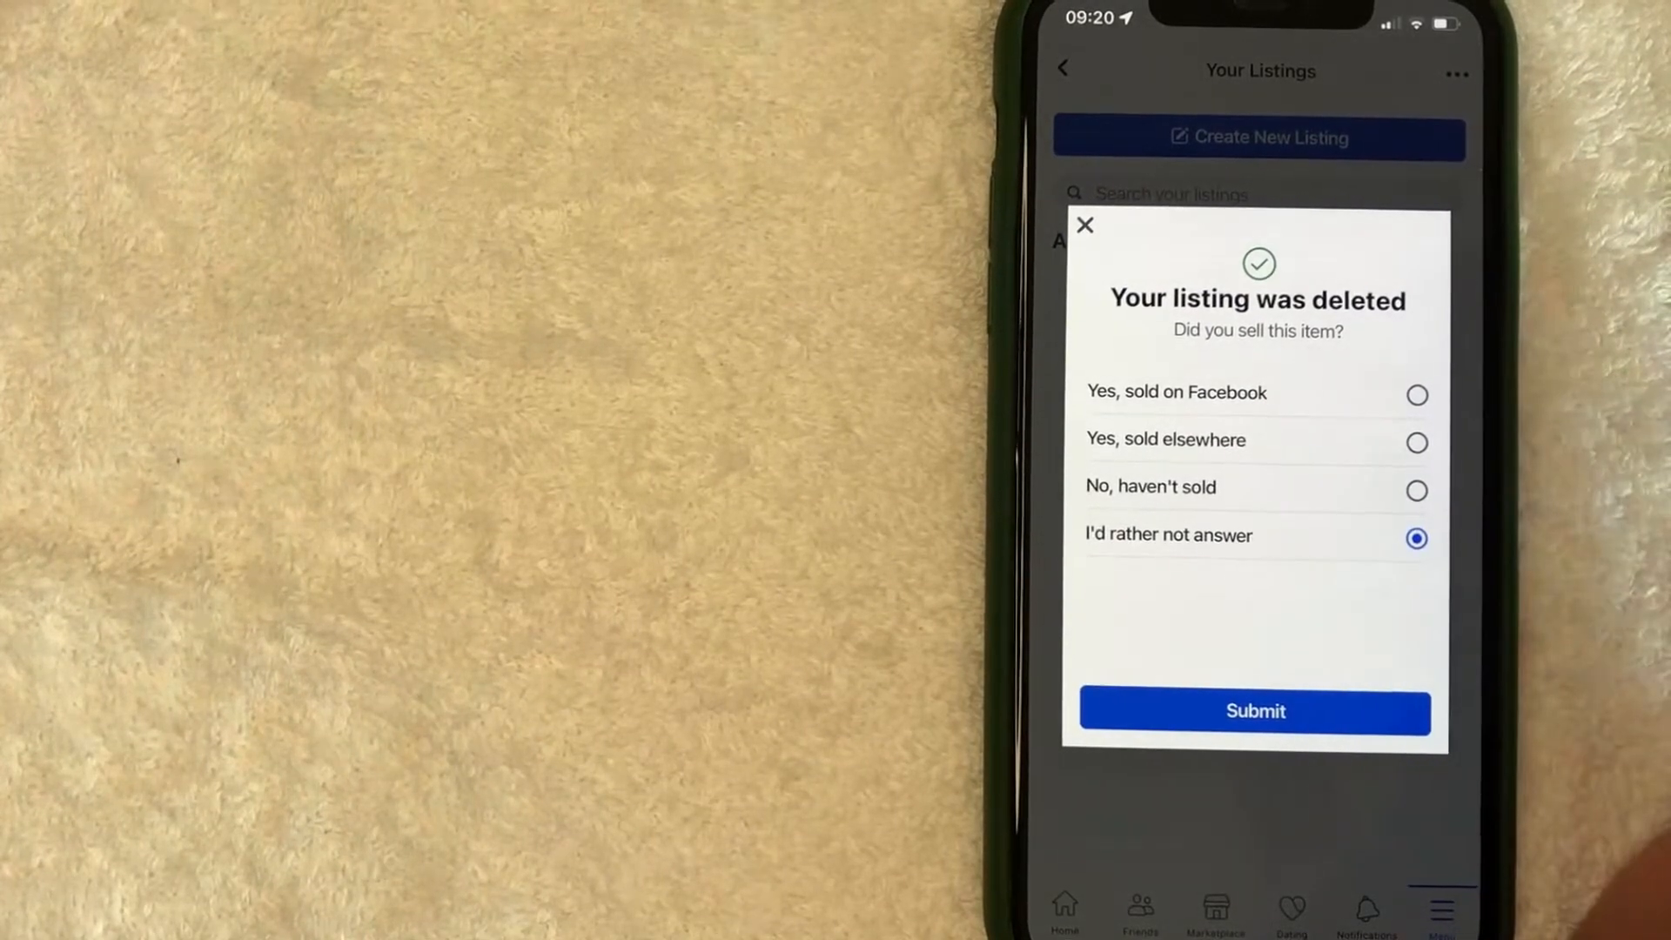
left_click(1255, 710)
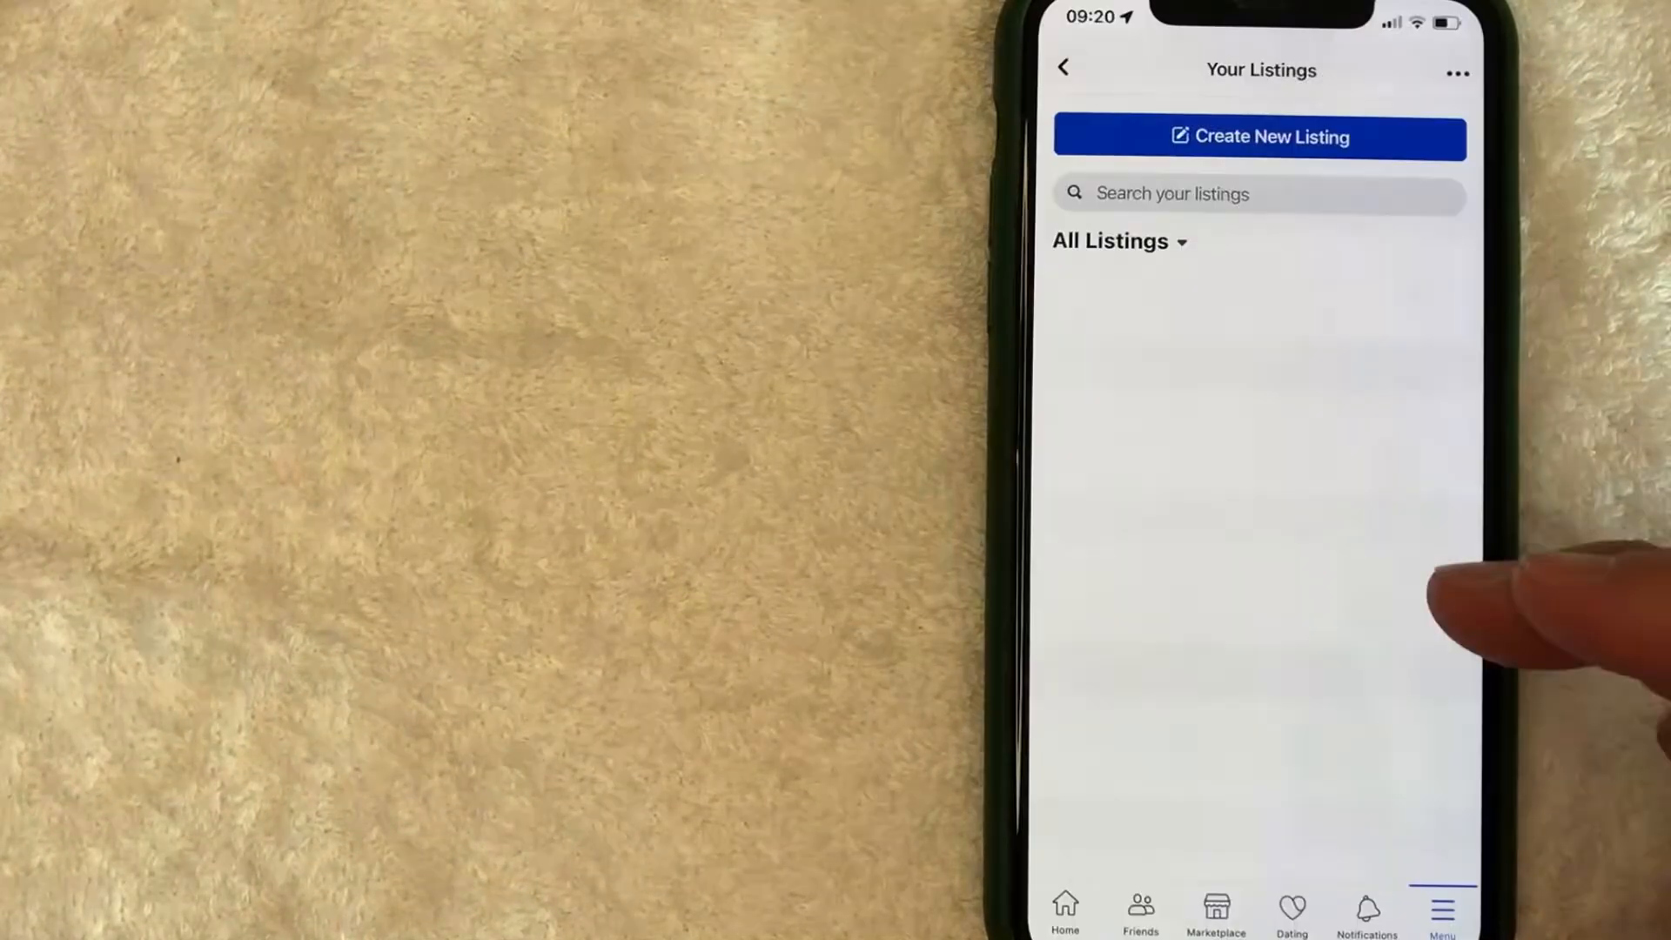